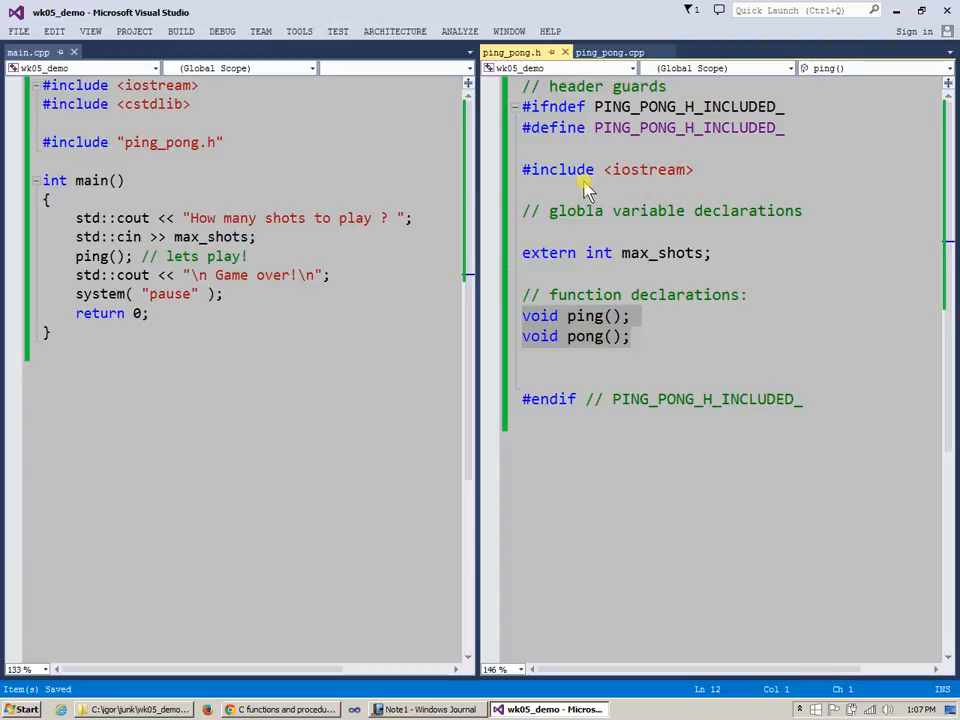
mouse_move(600, 250)
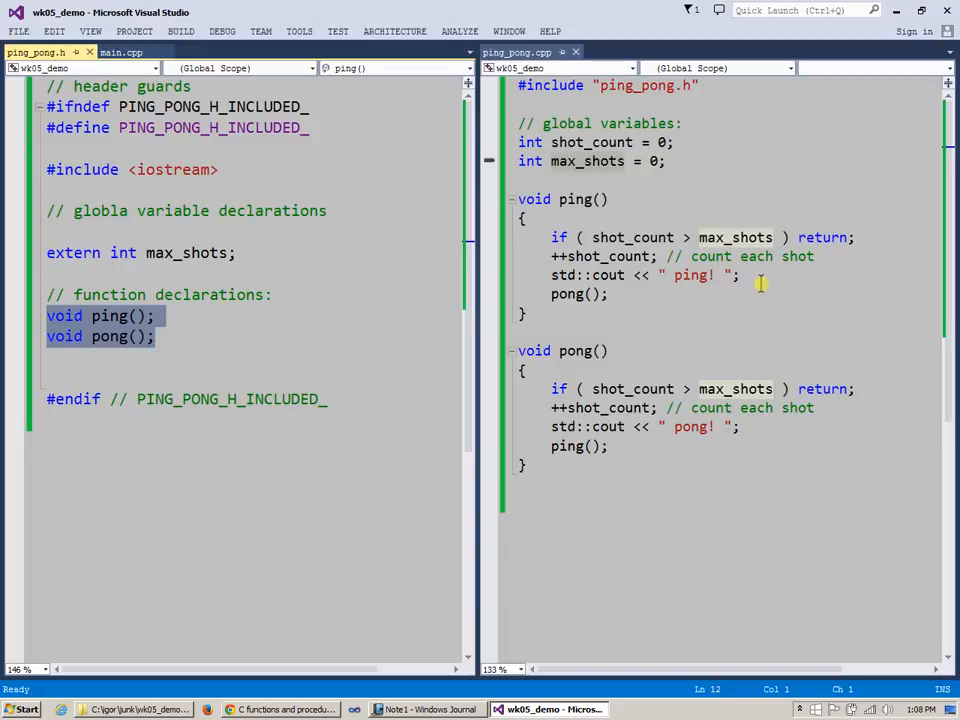
mouse_move(347, 213)
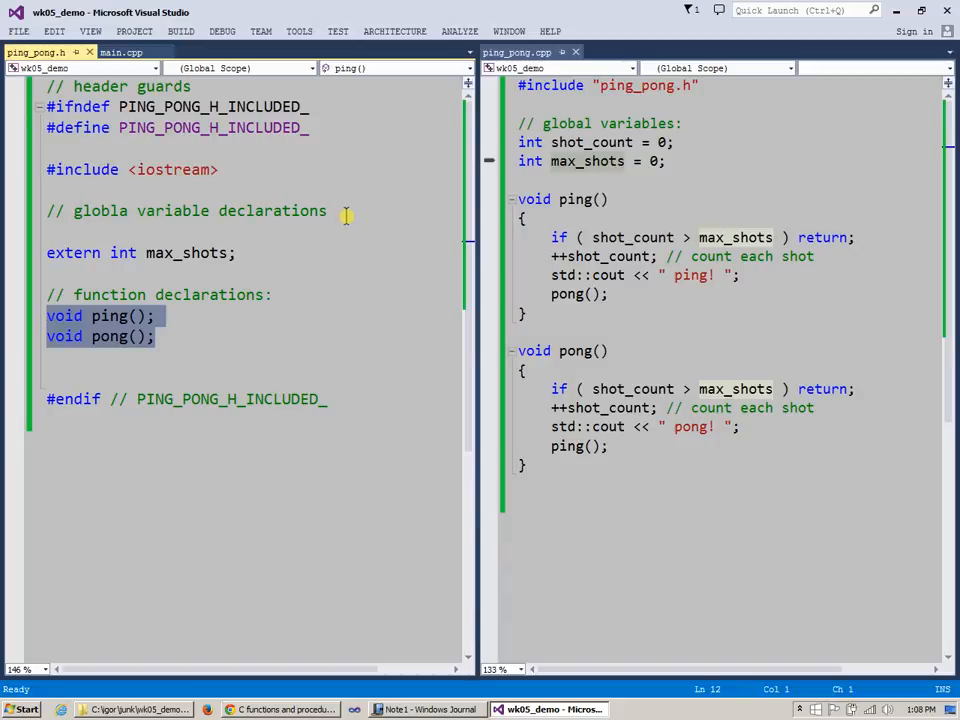
mouse_move(134, 31)
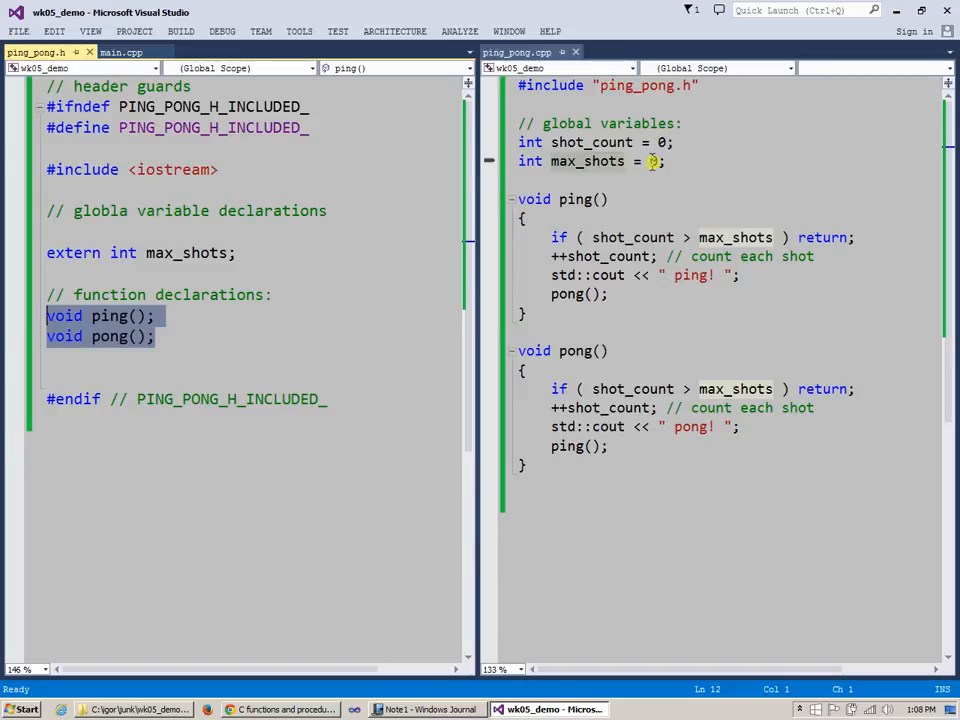
Step: Initialise shot_count with an Initial_Count name and max_shots with Default_Max_Shots in ping_pong.cpp
click(770, 275)
text(Ini)
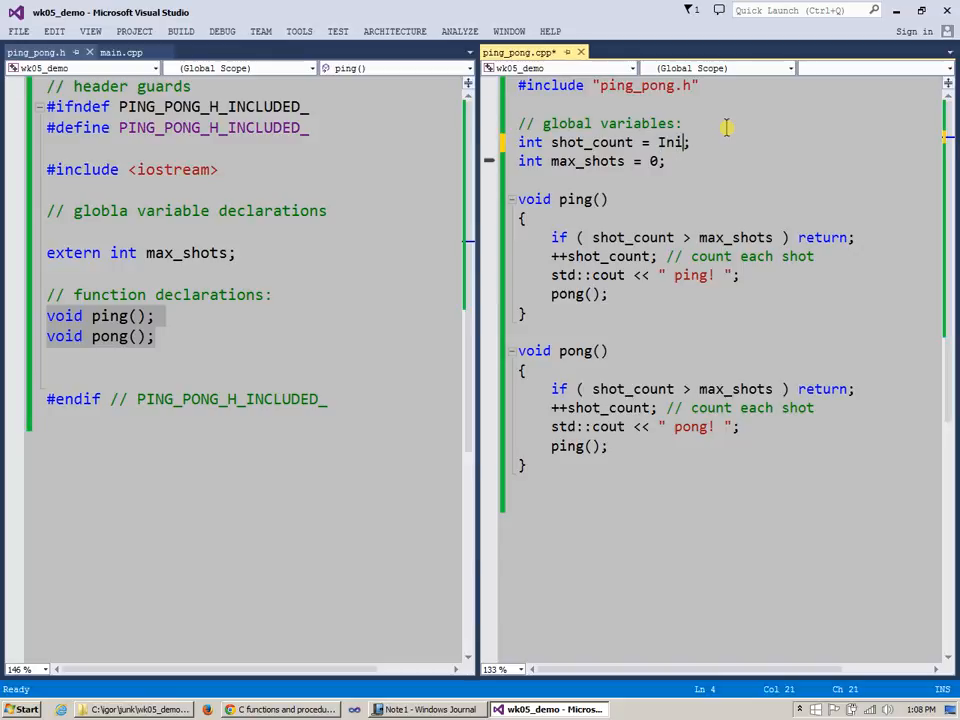
text(tial)
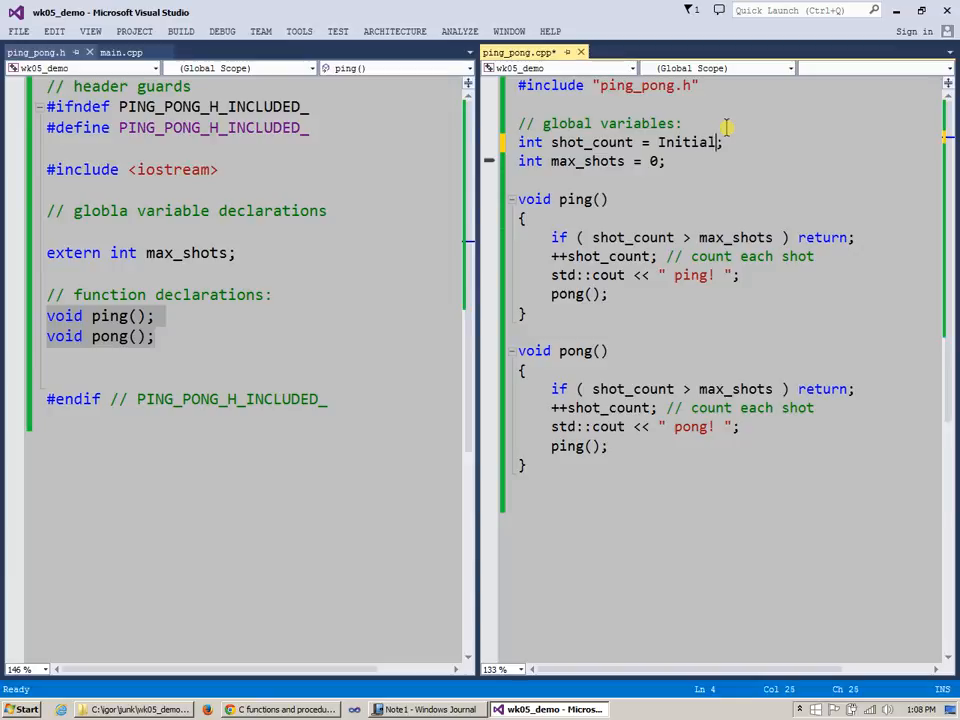
text(_Count)
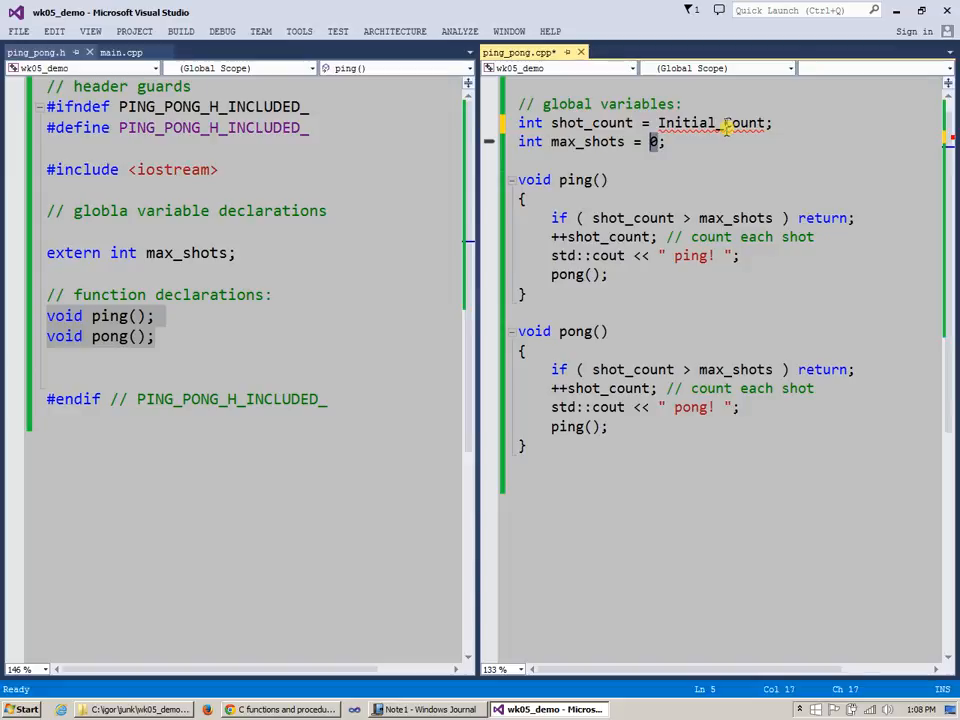
text(Default)
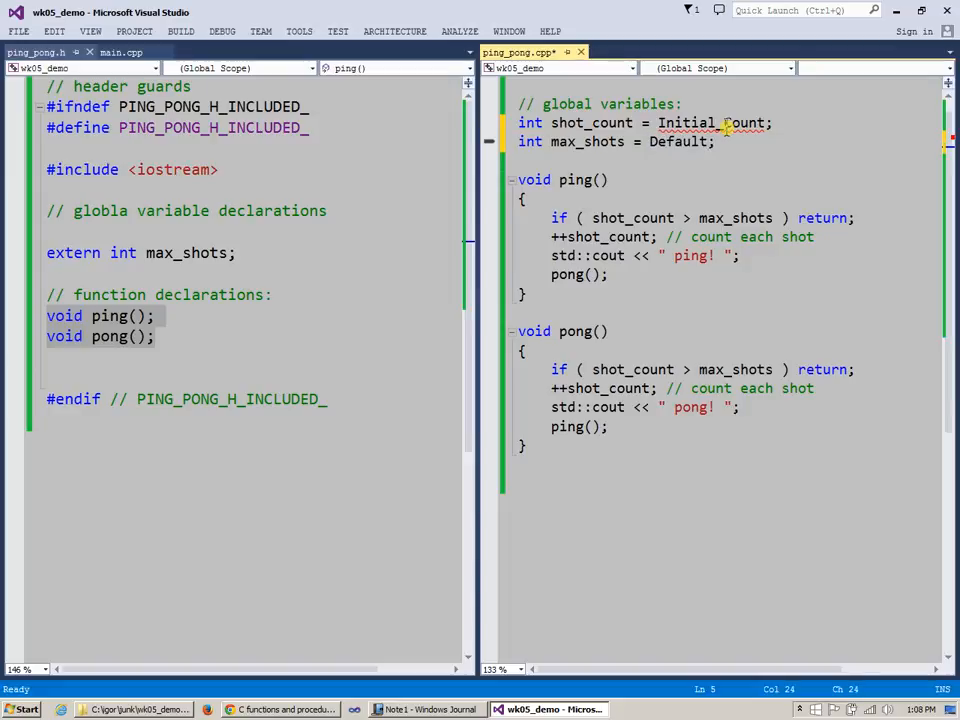
text(_Max)
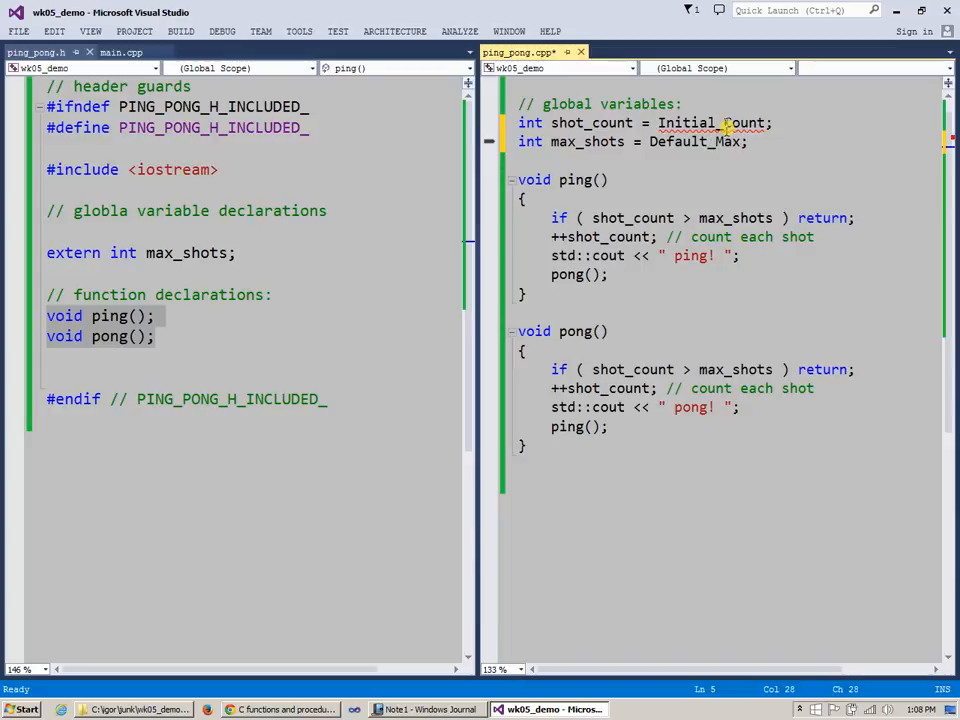
text(_Sh)
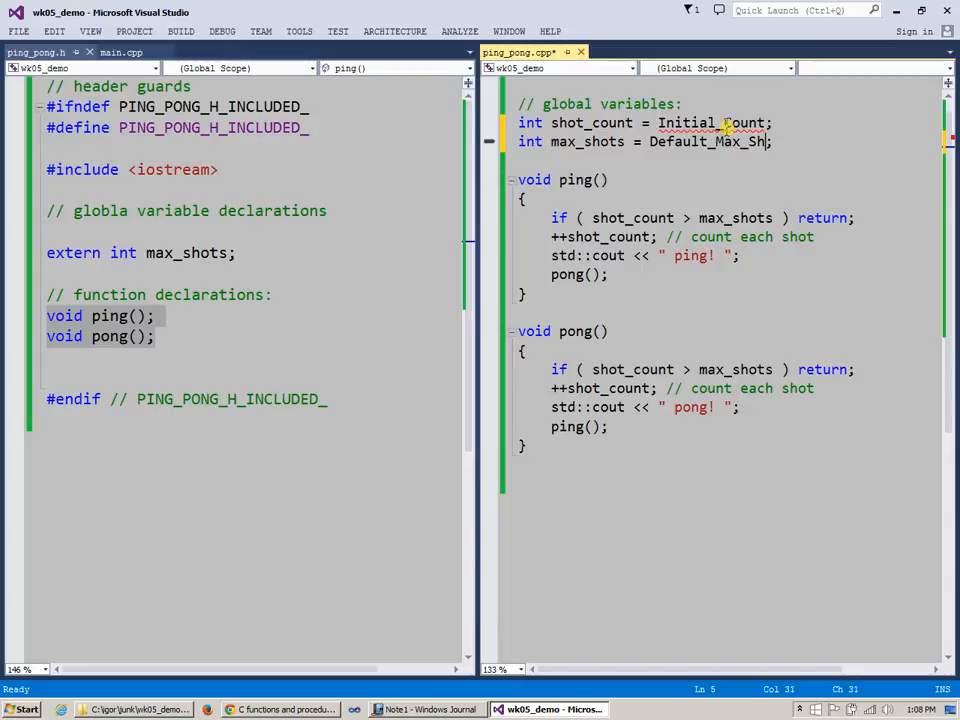
text(ots)
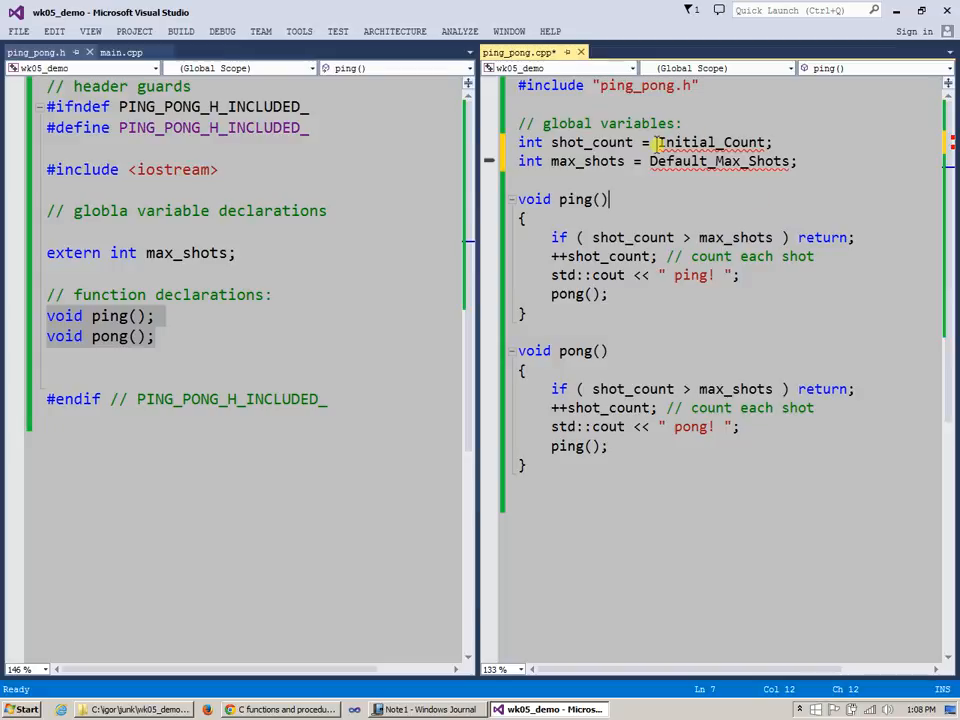
Step: Rename the shot_count initialiser to Default_Shot_Count
double_click(687, 142)
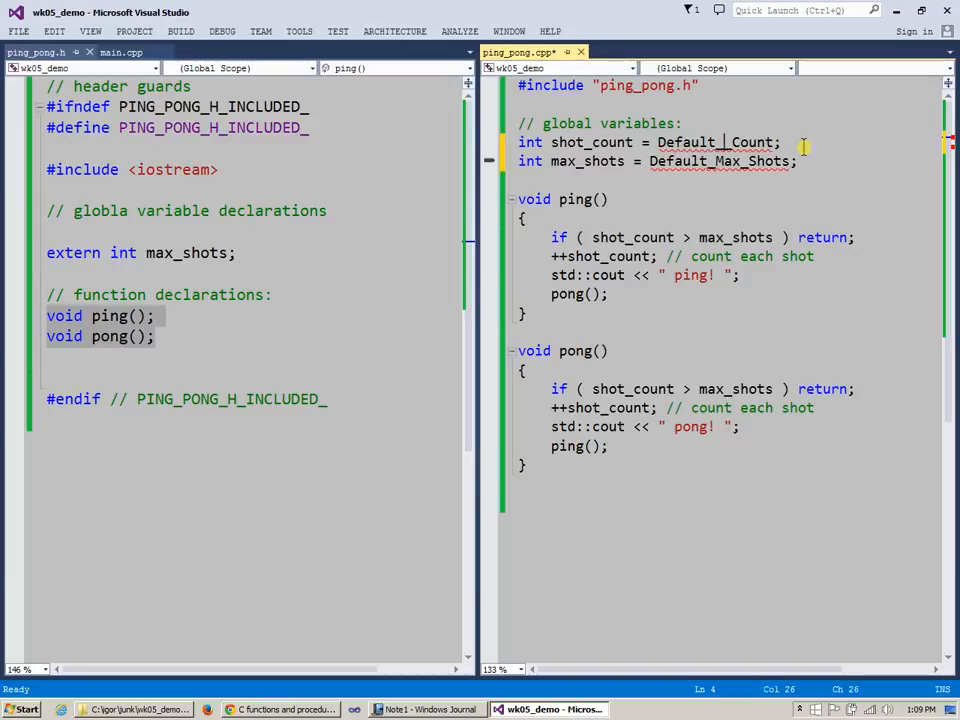
text(Shot_)
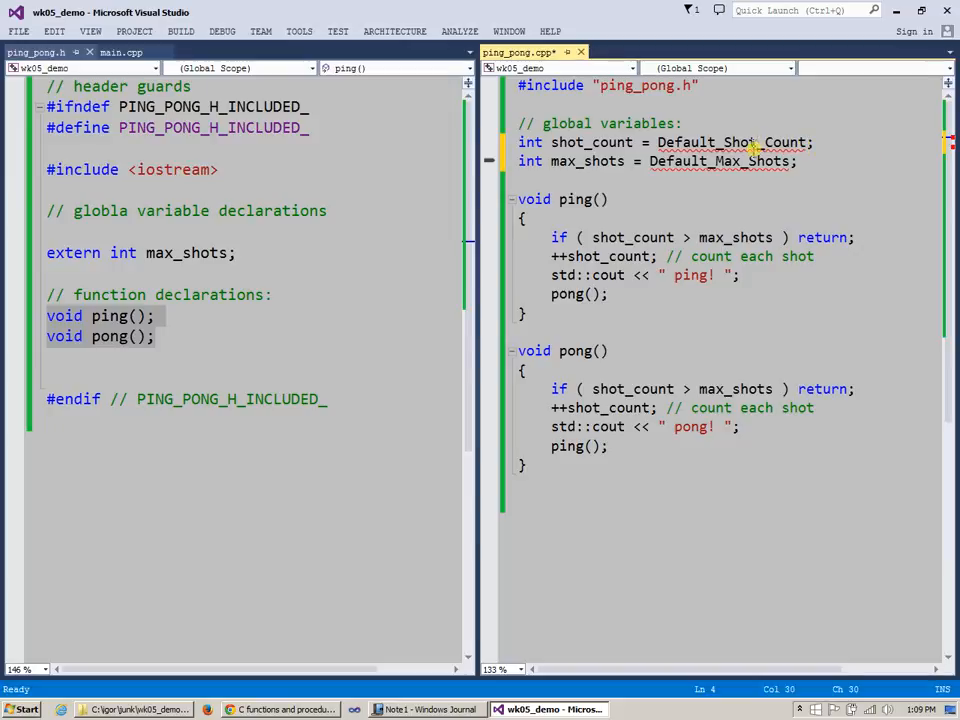
double_click(731, 142)
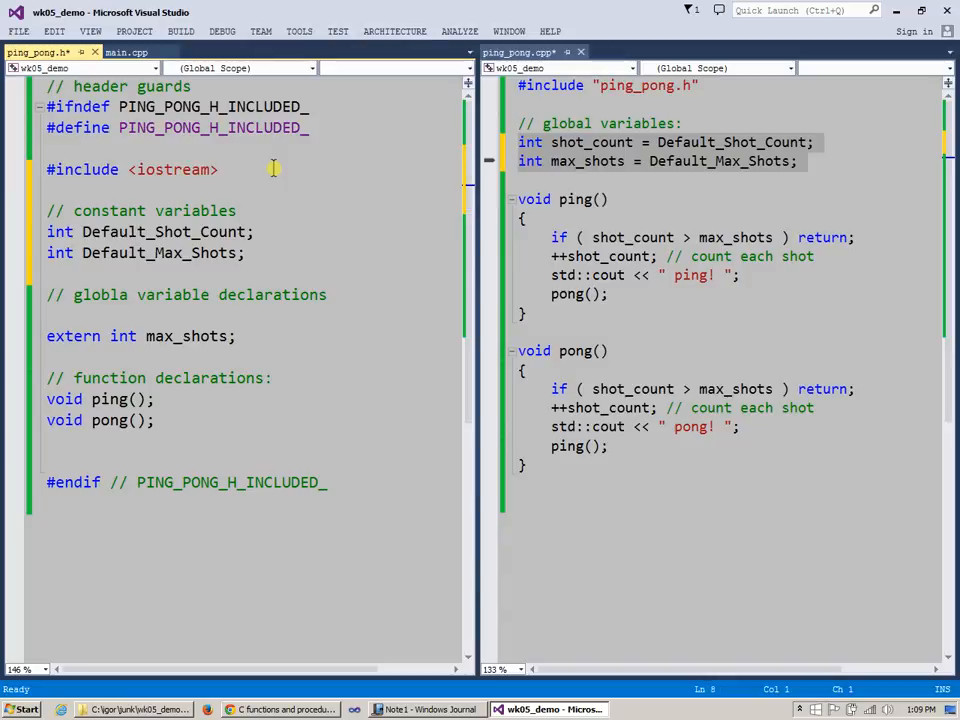
Step: Declare Default_Shot_Count and Default_Max_Shots as const int = 0 under a constant variables comment in ping_pong.h
text(const)
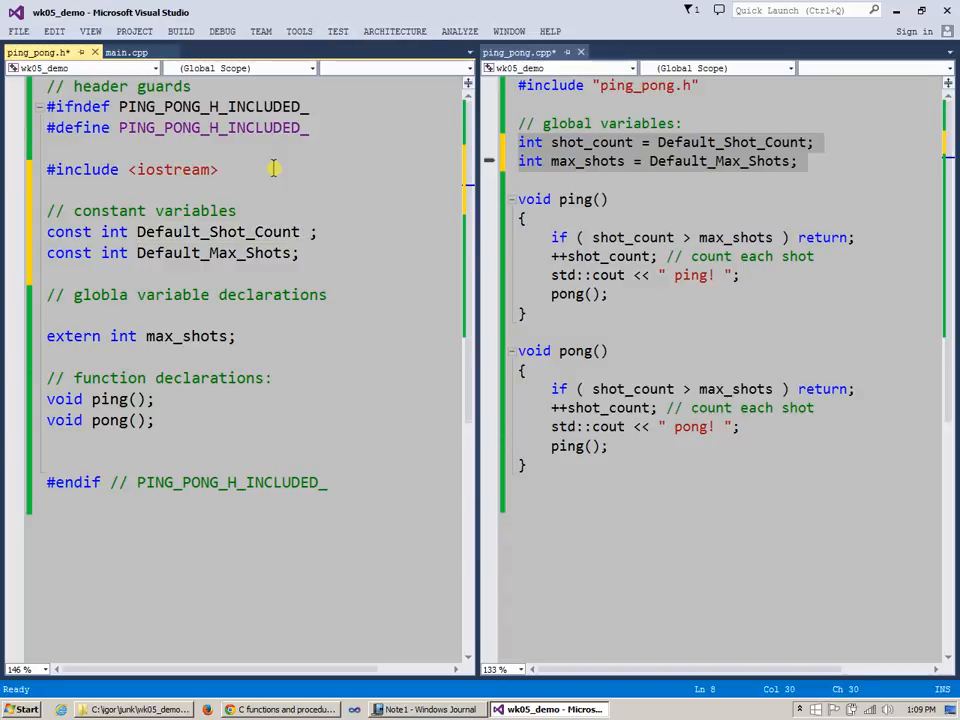
text(= 0)
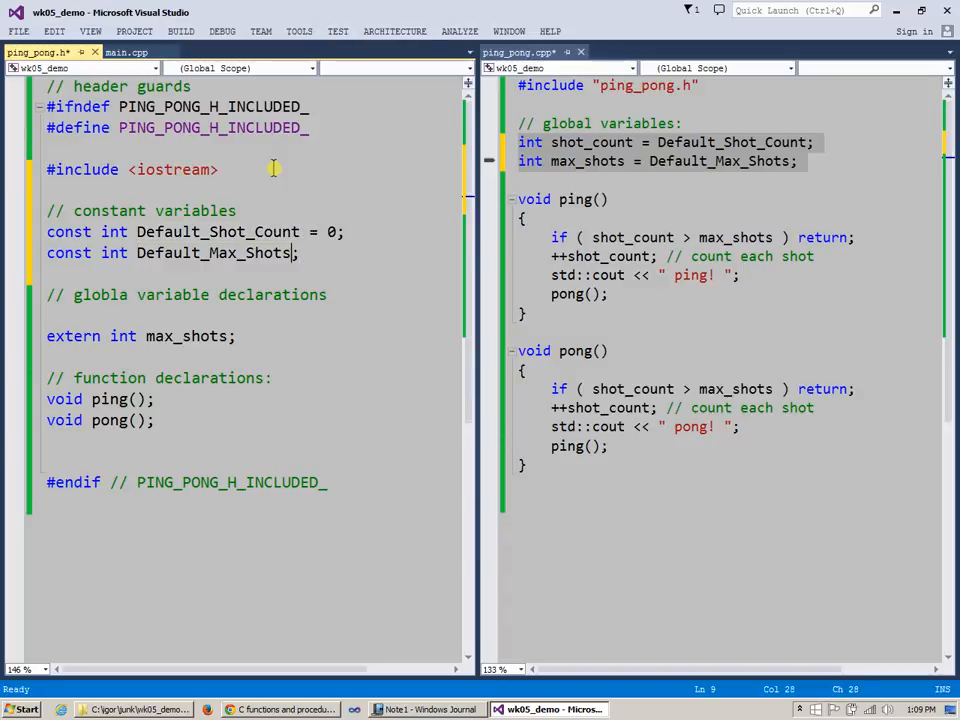
text(= 0)
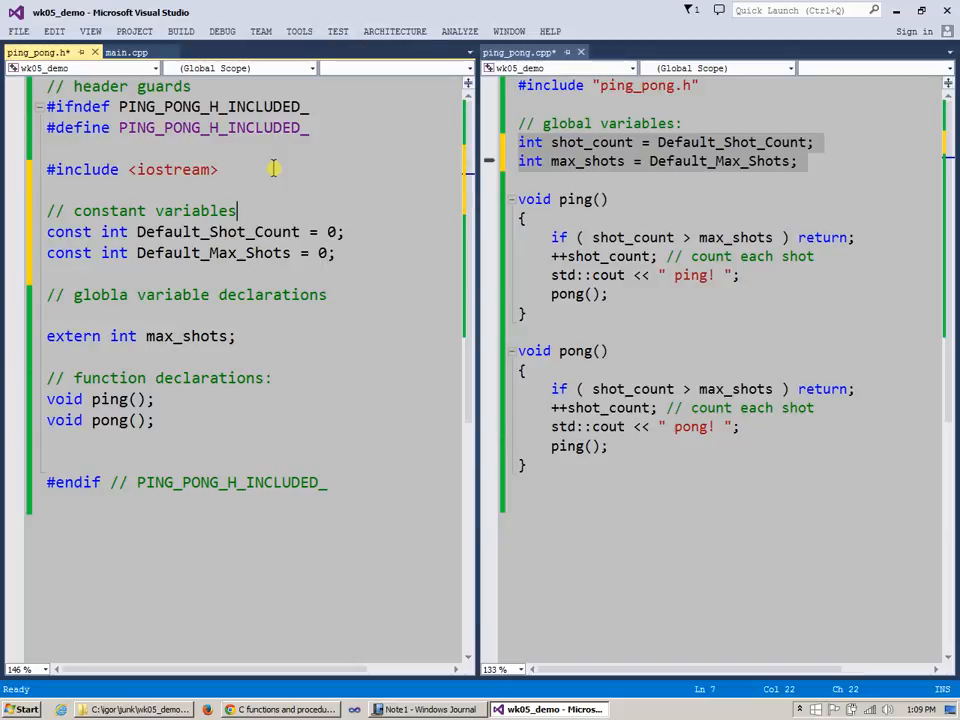
double_click(195, 210)
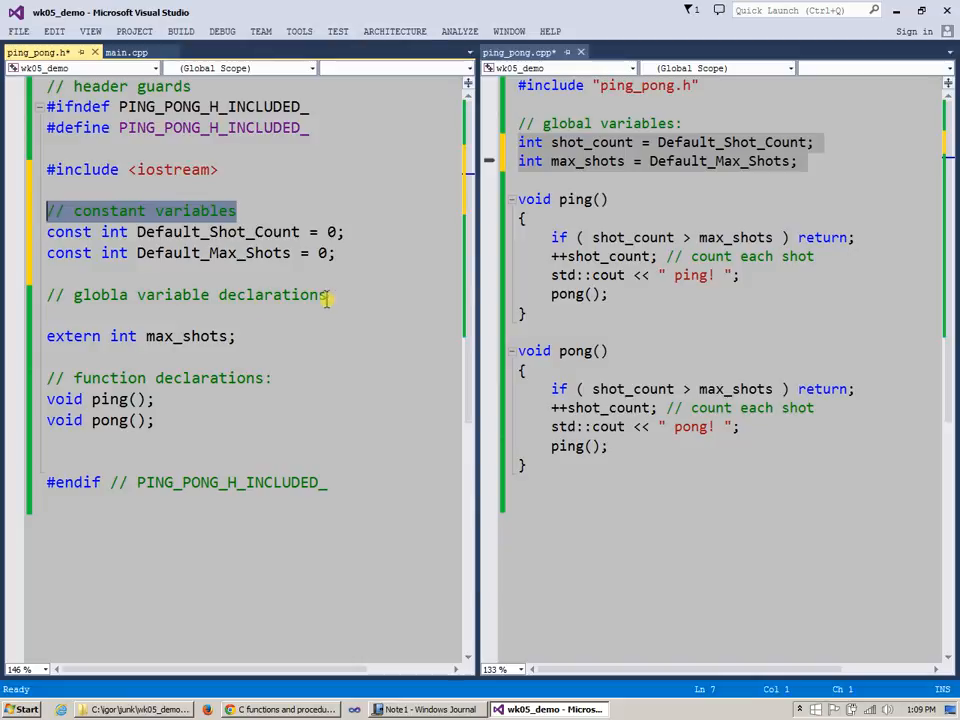
click(90, 357)
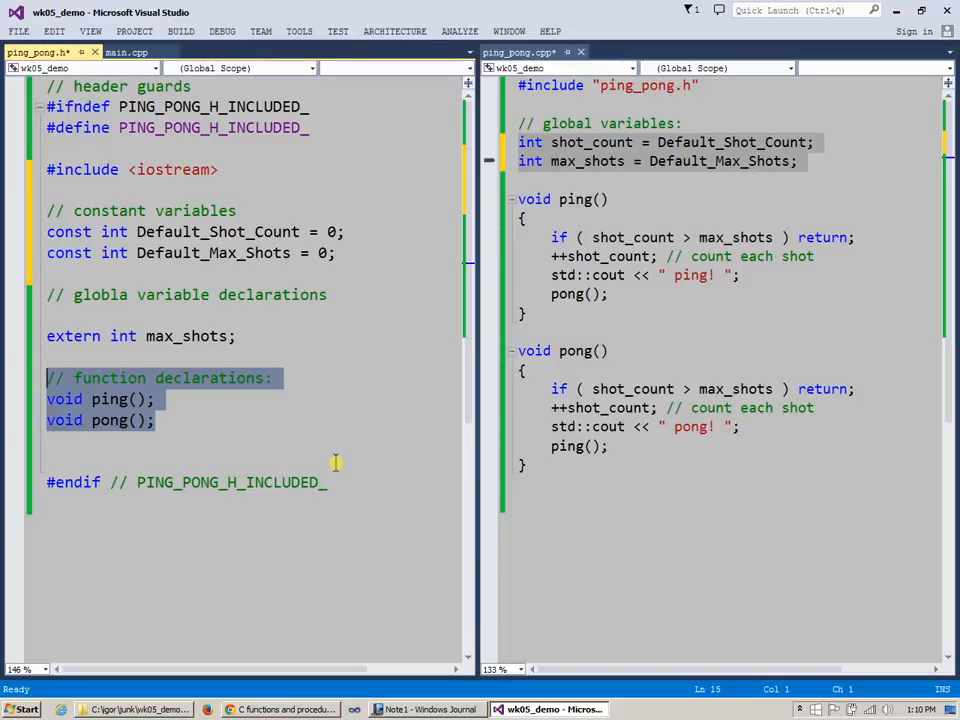
click(324, 453)
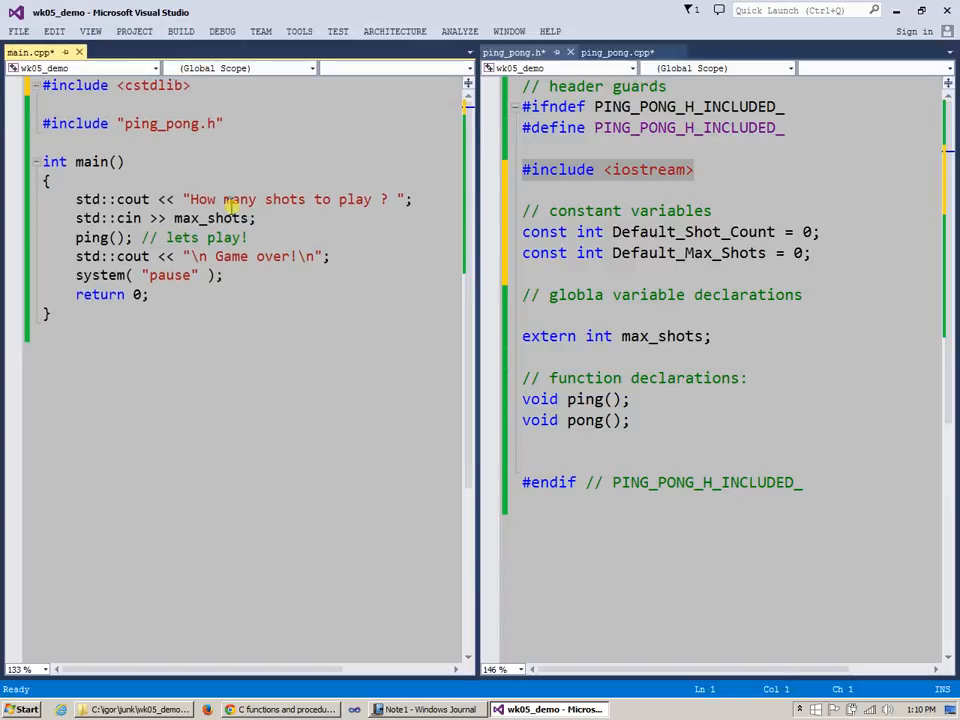
Step: Show main.cpp beside ping_pong.h and highlight its max_shots usage
double_click(647, 169)
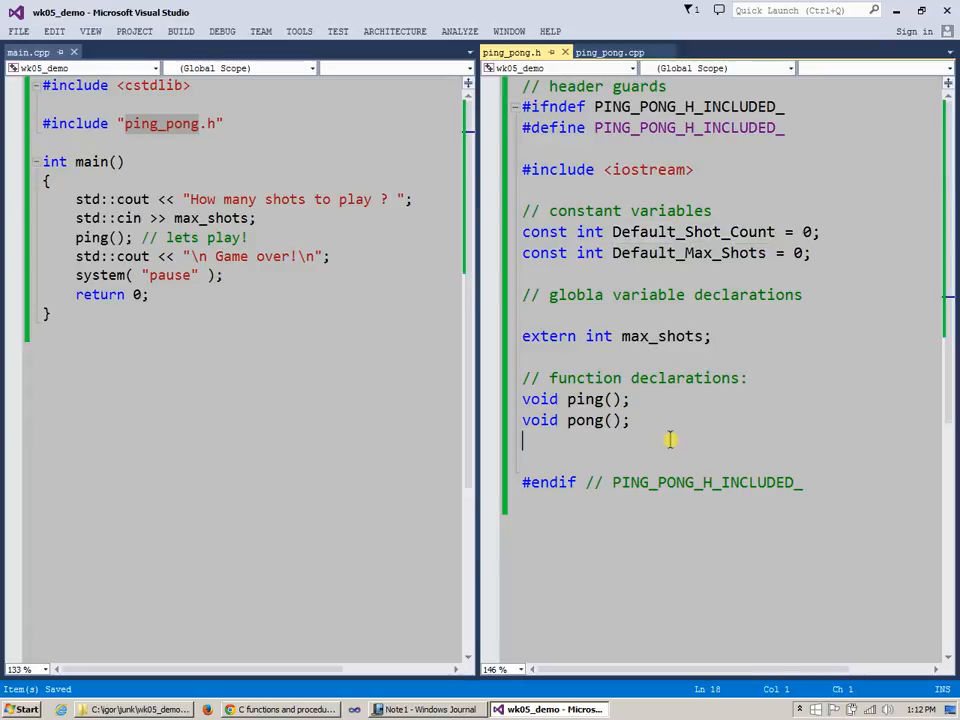
mouse_move(320, 425)
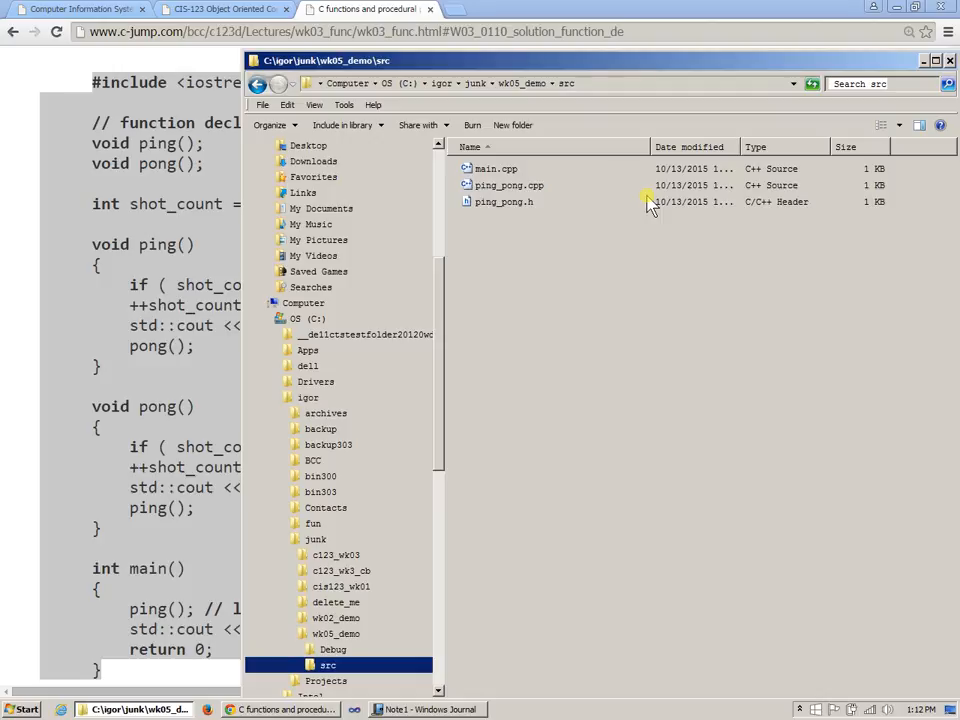
mouse_move(588, 362)
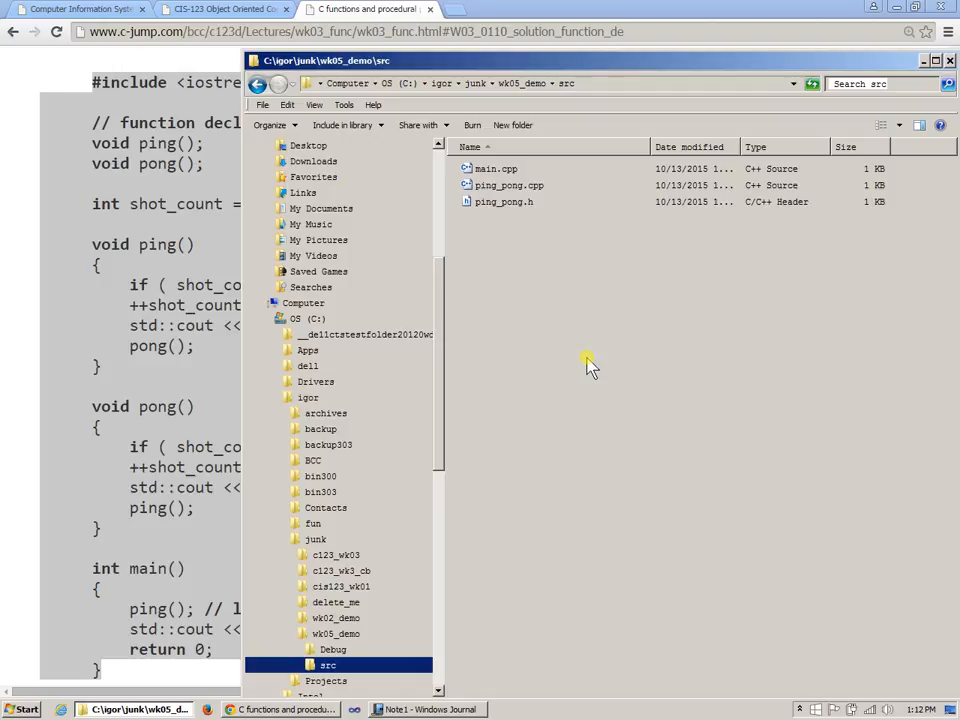